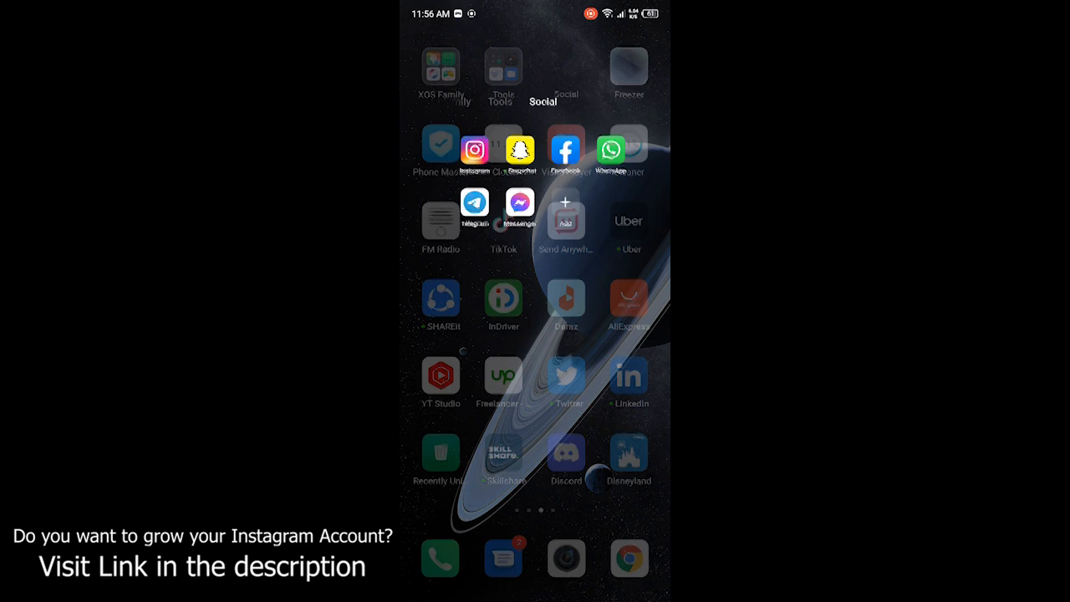
Launch Instagram and go to your own profile.
click(475, 147)
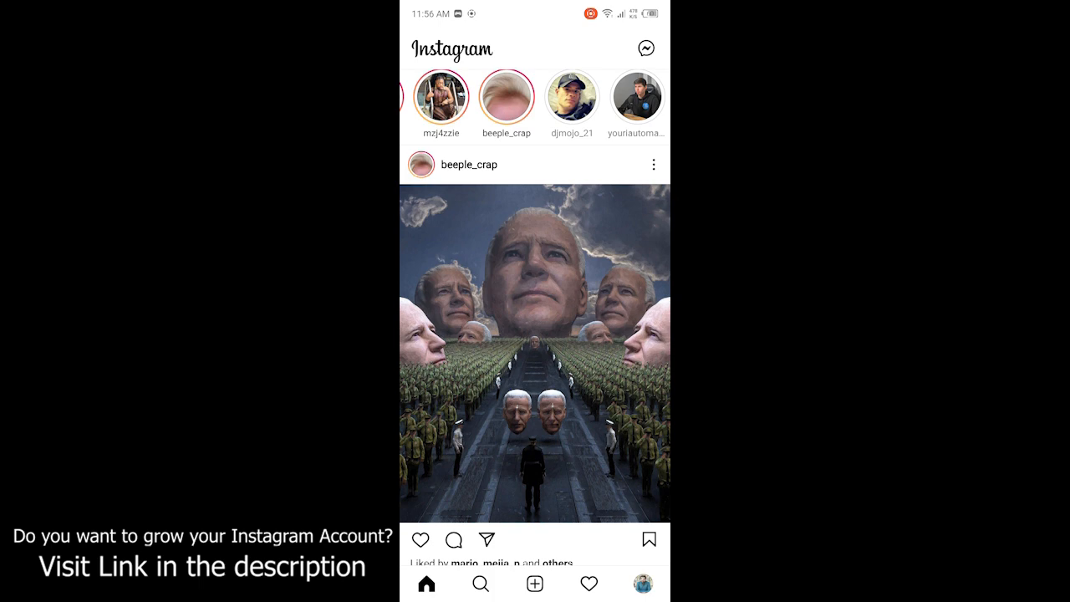
scroll(down, 3)
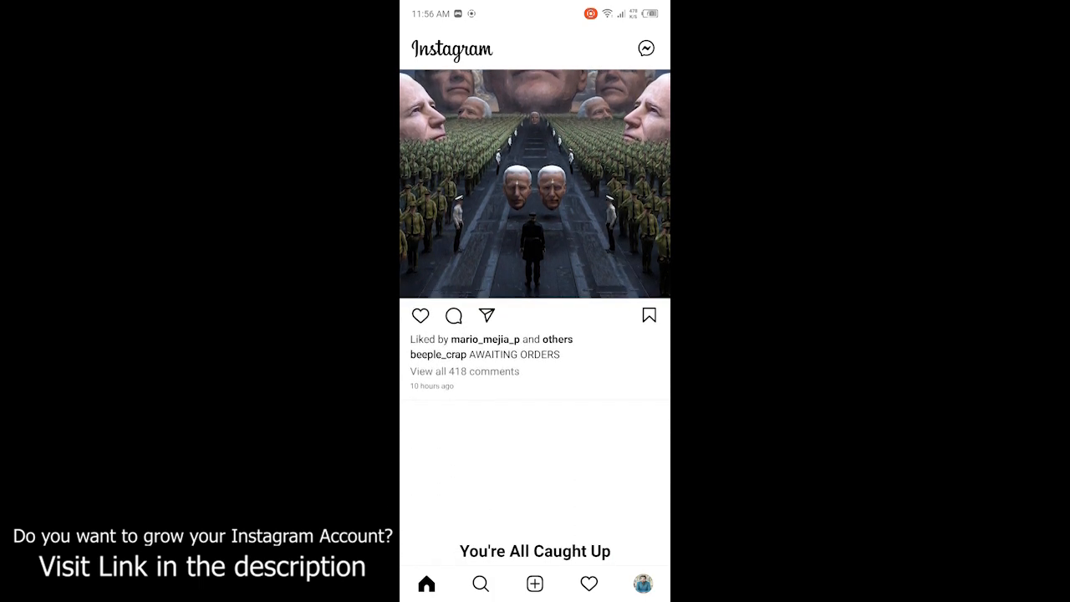
click(455, 314)
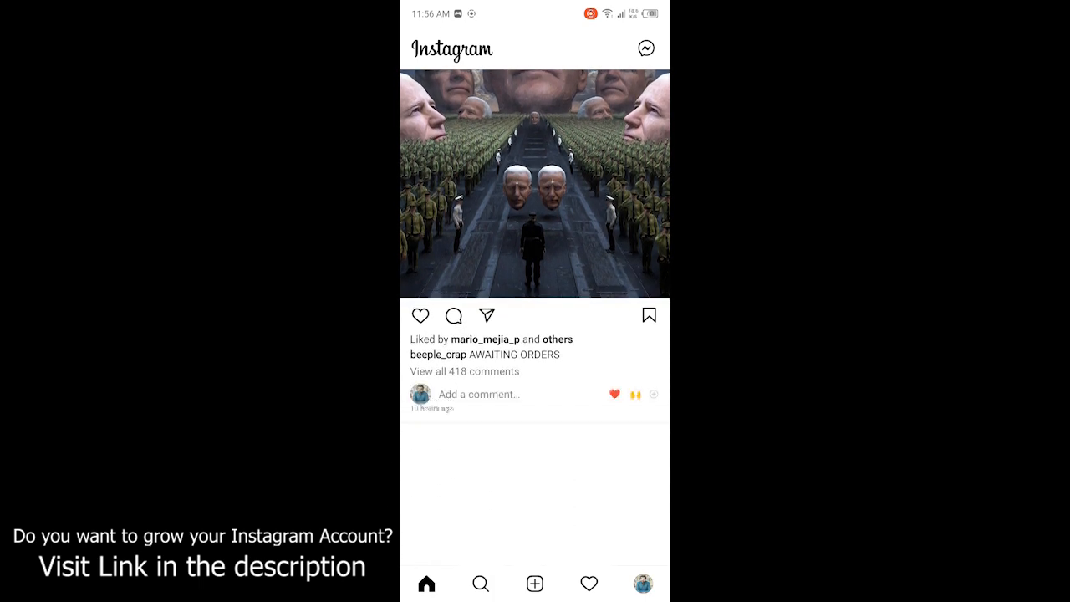
click(642, 584)
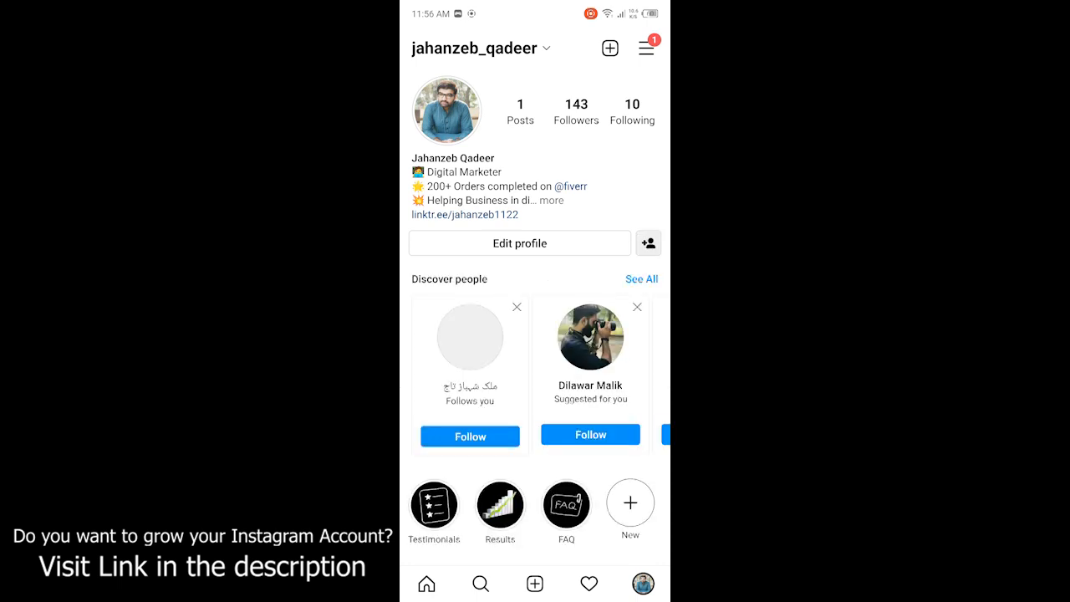
From the profile menu, reach Settings > Privacy > Story settings.
click(645, 47)
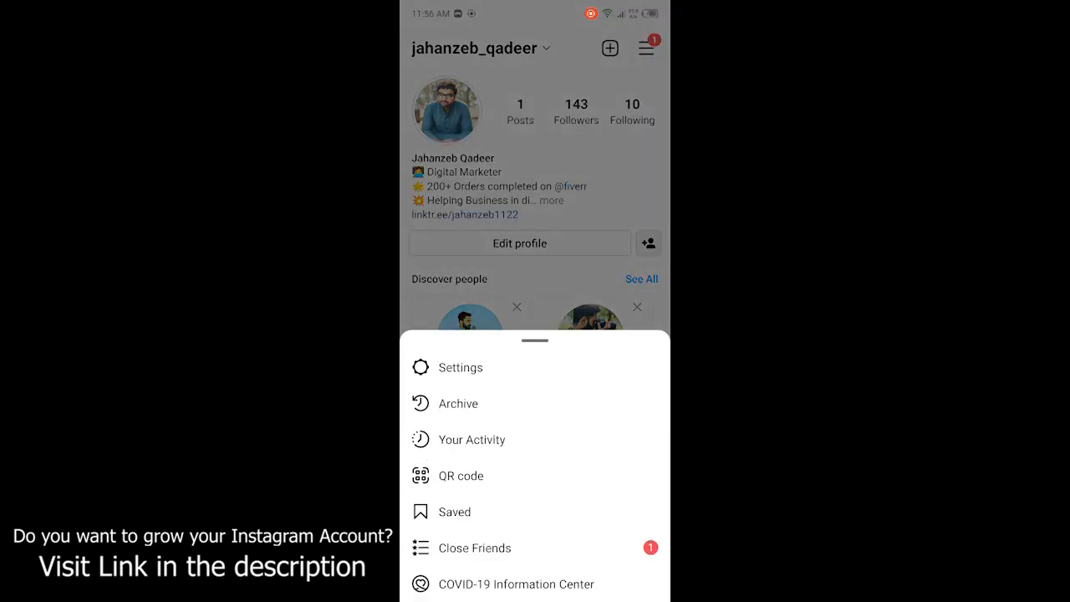
click(458, 368)
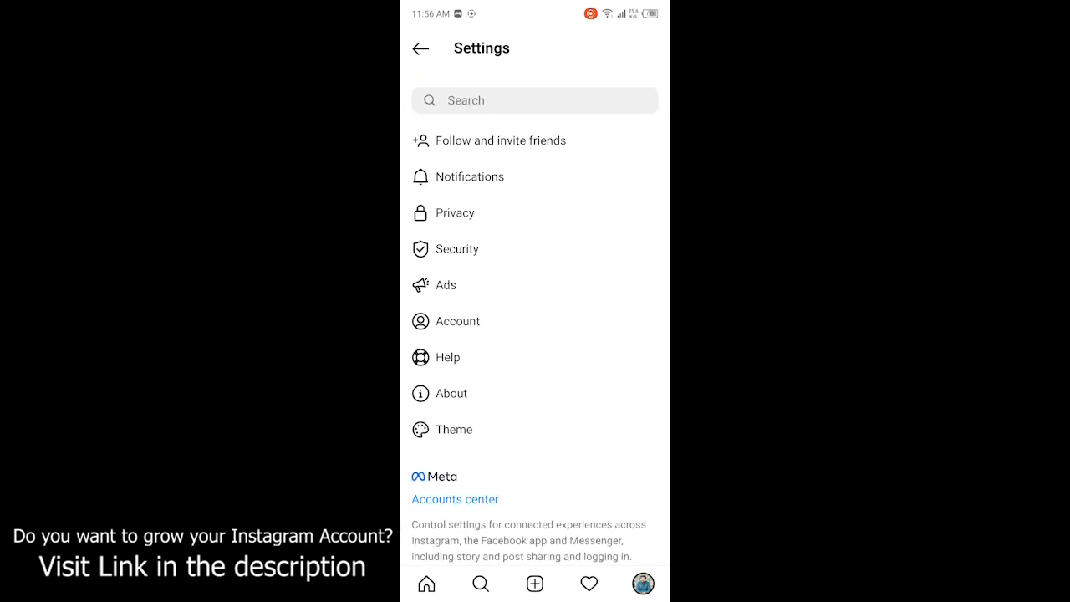
click(455, 212)
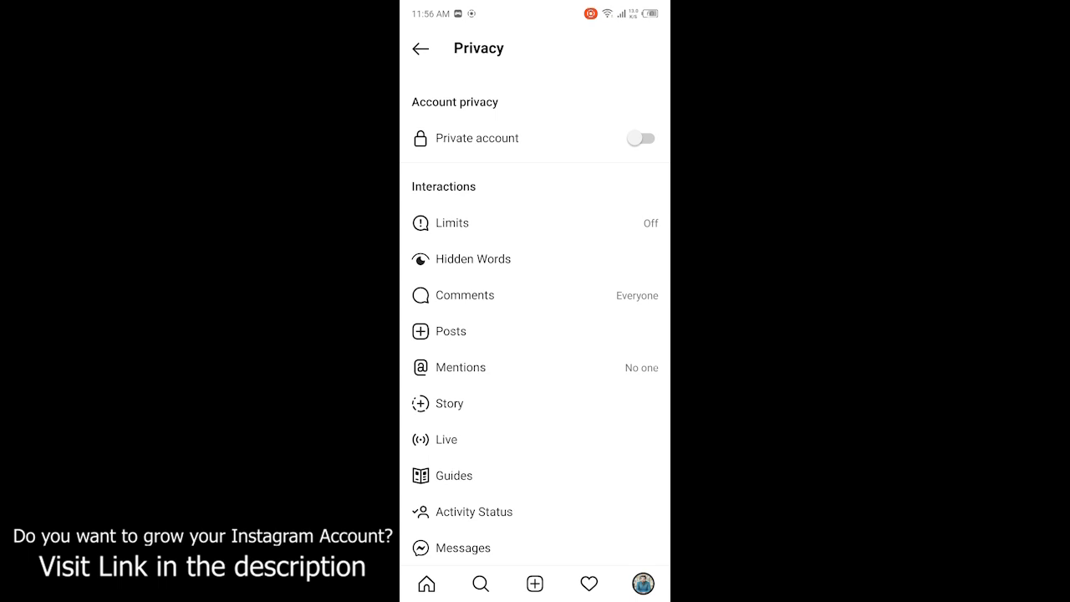
click(448, 404)
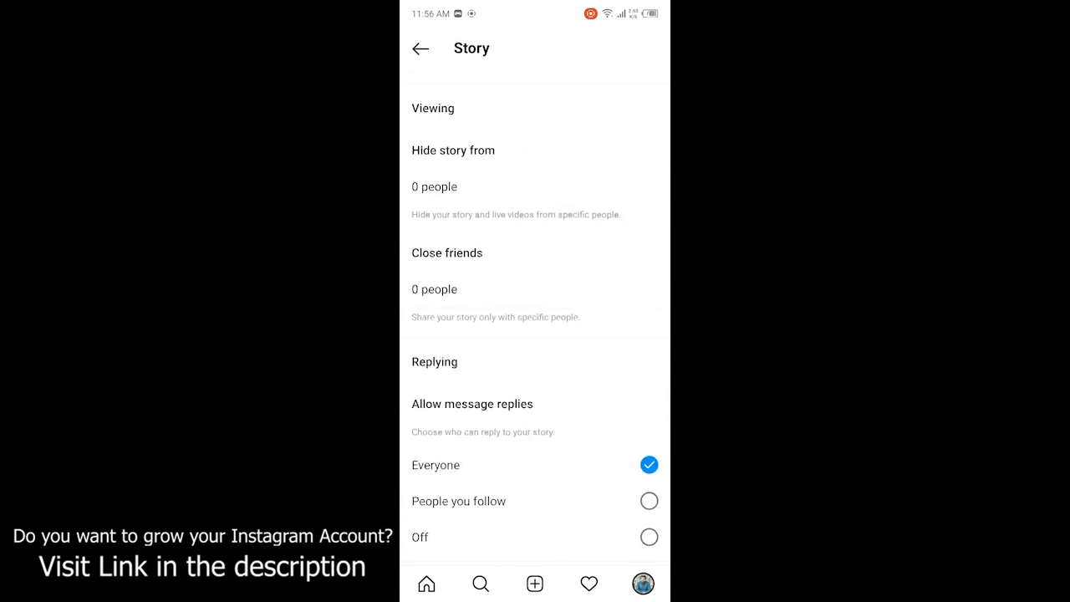
Under Allow message replies, choose Off so nobody can reply to stories.
scroll(down, 3)
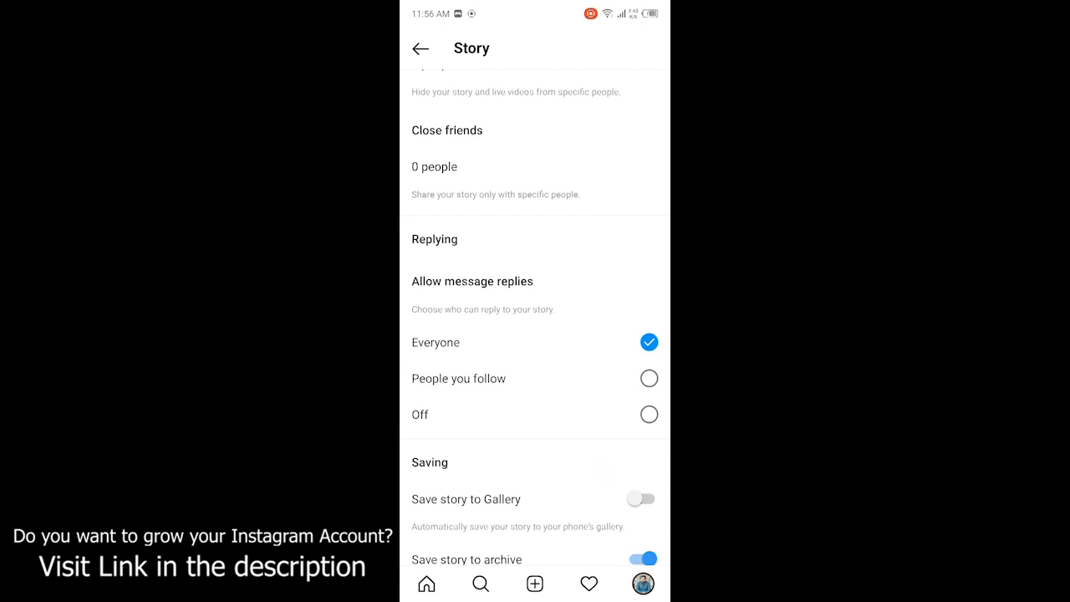
scroll(down, 3)
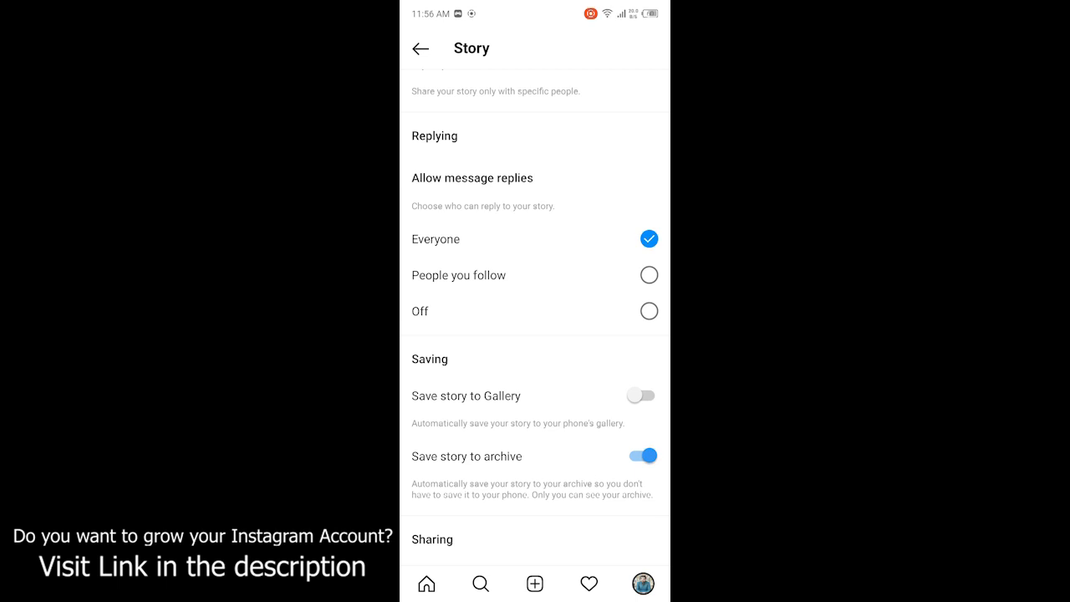
click(649, 311)
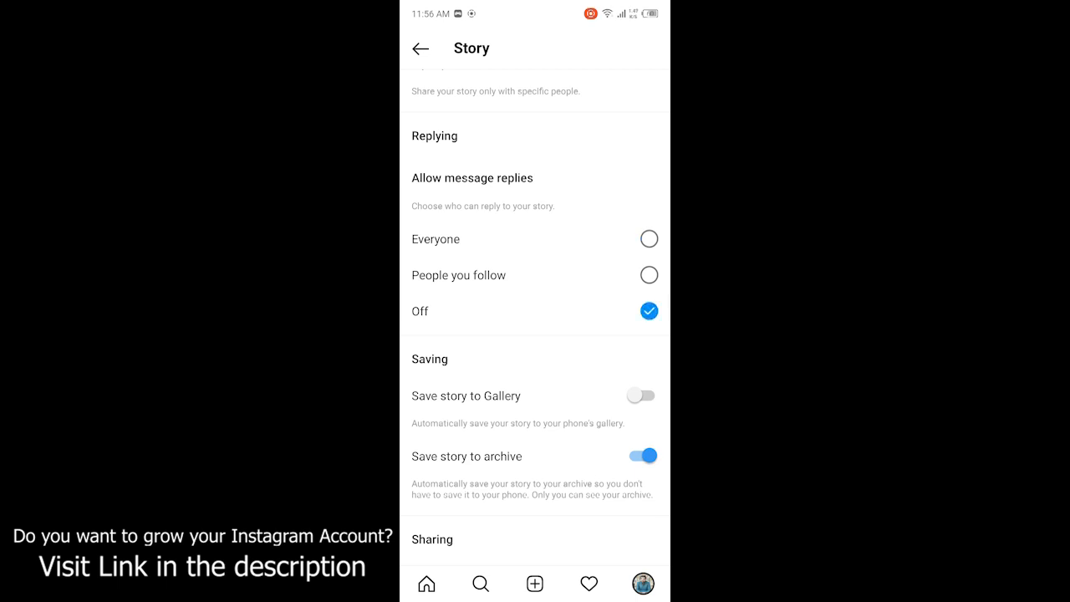